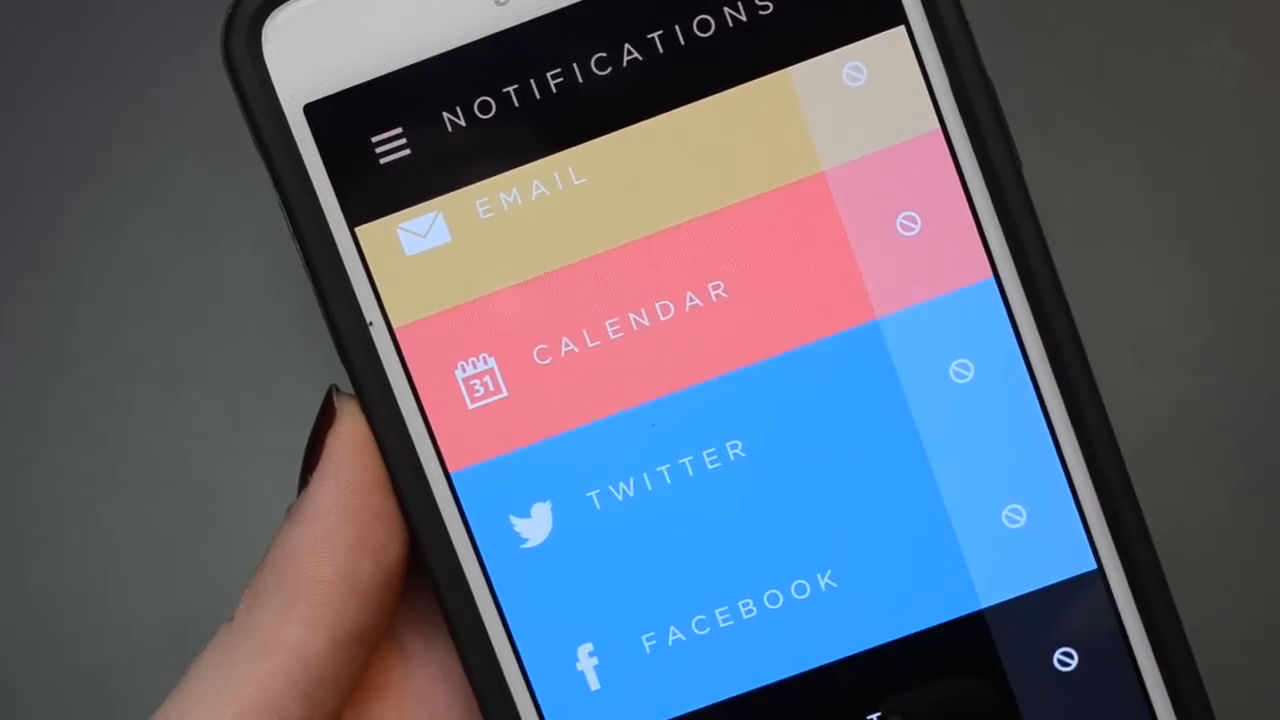
scroll("down", 3)
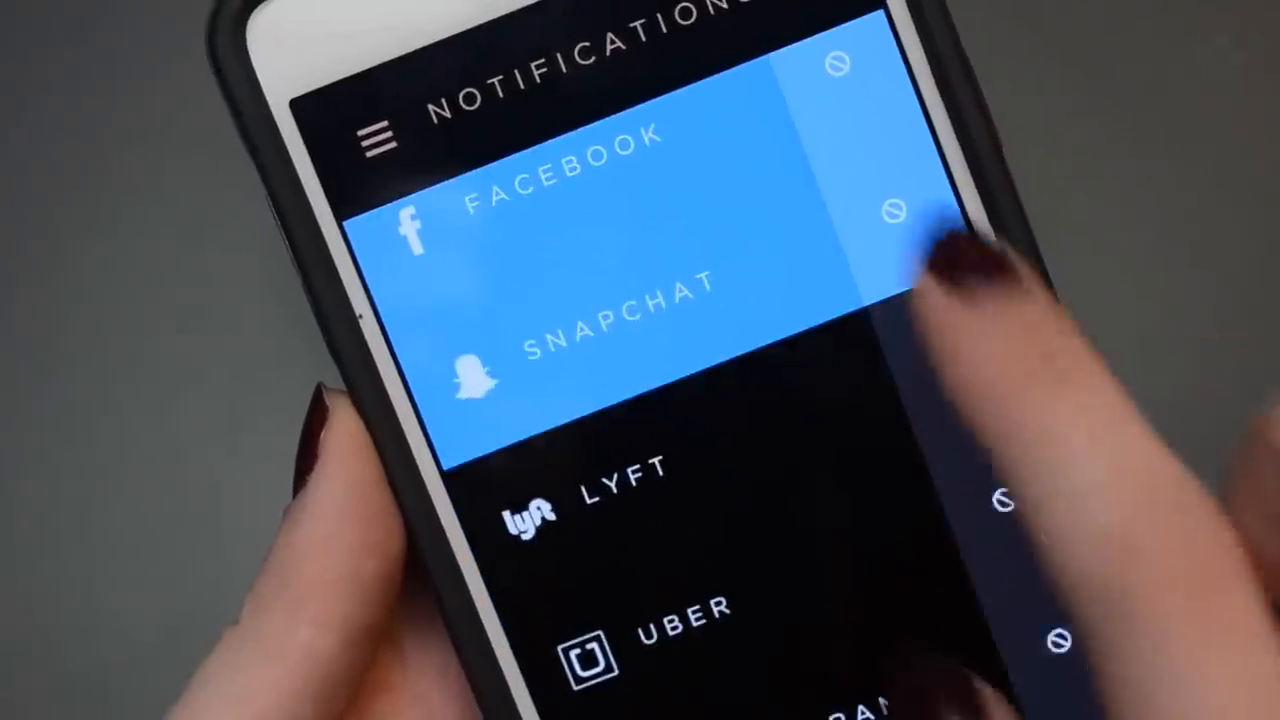